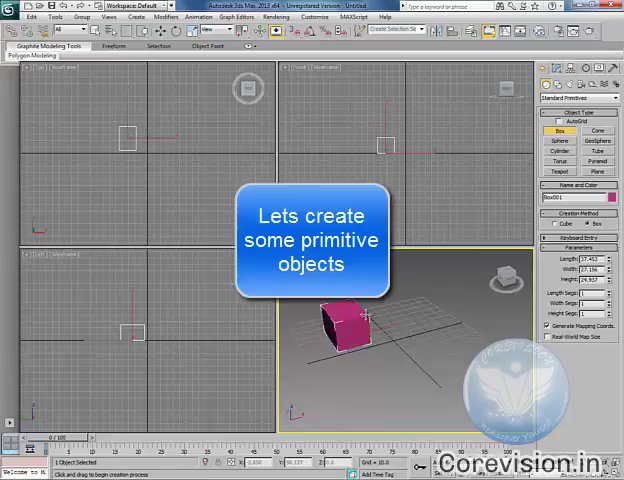
Pick Sphere, then the next Standard Primitive, to add shapes beside the pink box.
{"action": "left_click", "coordinate": [560, 144]}
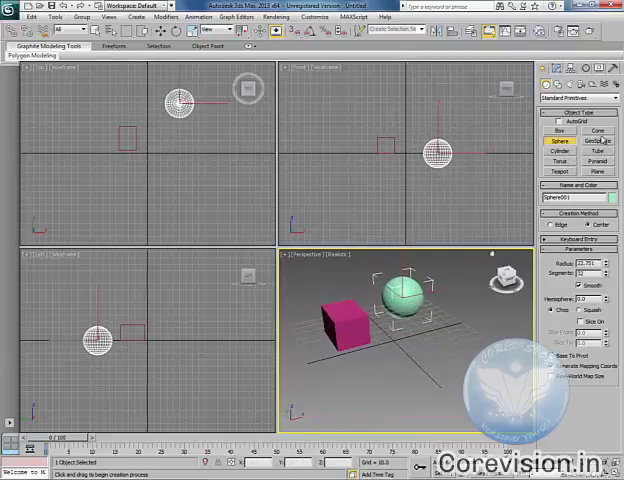
{"action": "left_click", "coordinate": [598, 130]}
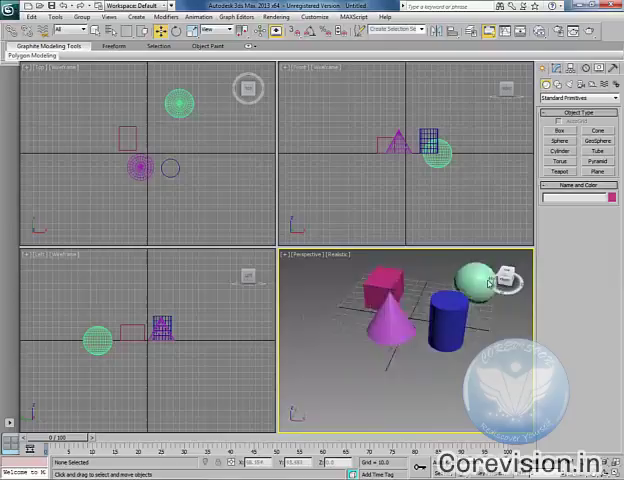
Place a purple Plane under the box, sphere, cone and cylinder, and maximize Perspective.
{"action": "left_click", "coordinate": [470, 280]}
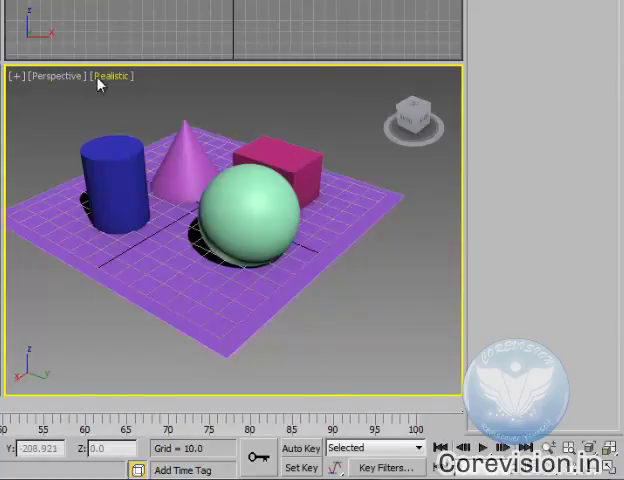
Switch the Perspective viewport's display mode from Realistic to Shaded.
{"action": "left_click", "coordinate": [110, 75]}
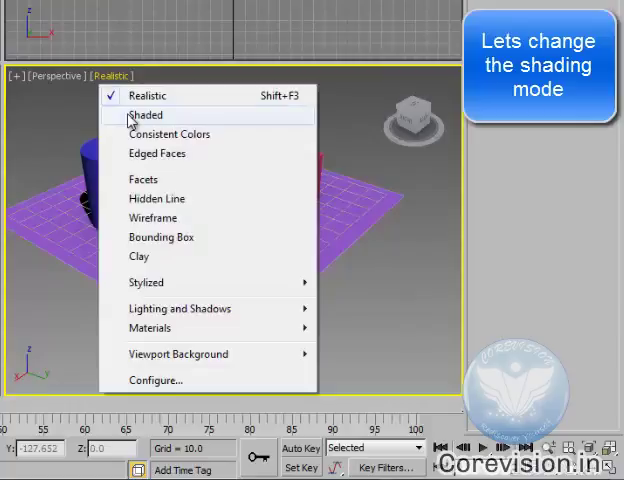
{"action": "left_click", "coordinate": [146, 114]}
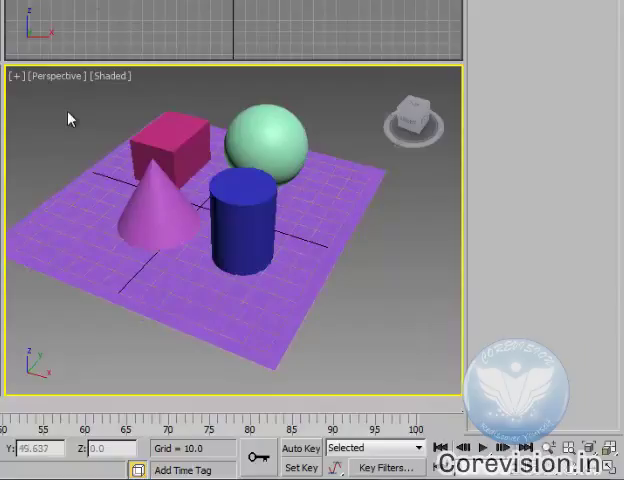
{"action": "left_click", "coordinate": [56, 75]}
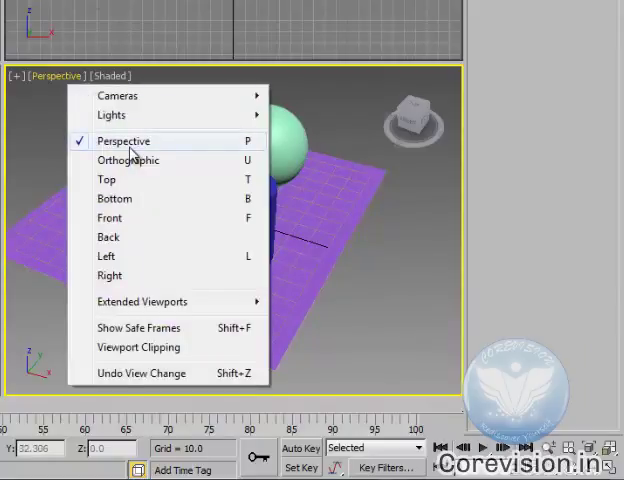
Keep the Perspective viewpoint and turn on Edged Faces over the shaded objects.
{"action": "left_click", "coordinate": [95, 76]}
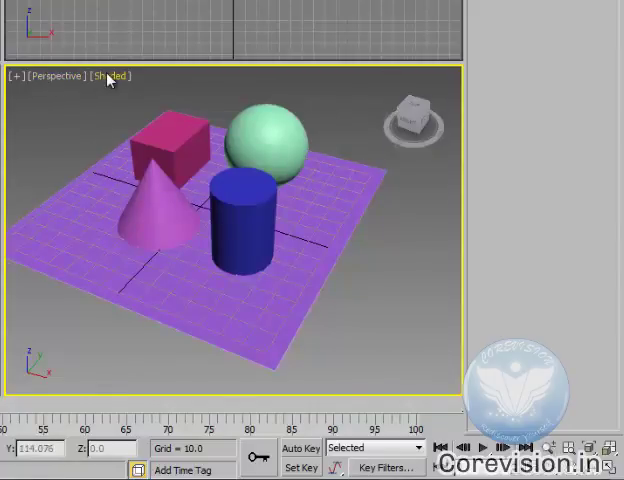
{"action": "left_click", "coordinate": [108, 75]}
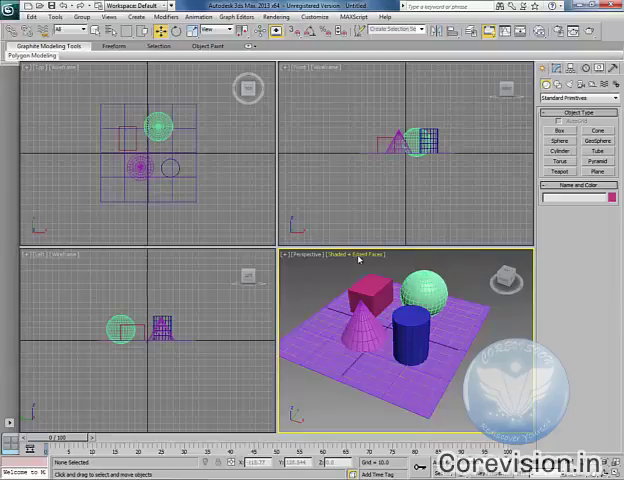
{"action": "left_click", "coordinate": [360, 254]}
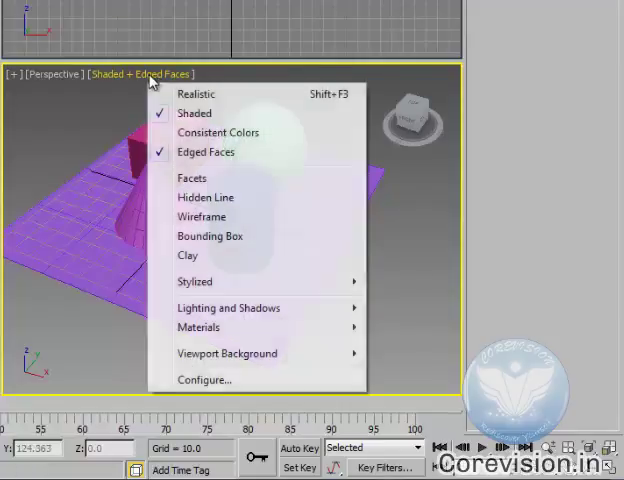
Turn off Edged Faces and switch the Perspective view to Consistent Colors.
{"action": "left_click", "coordinate": [194, 113]}
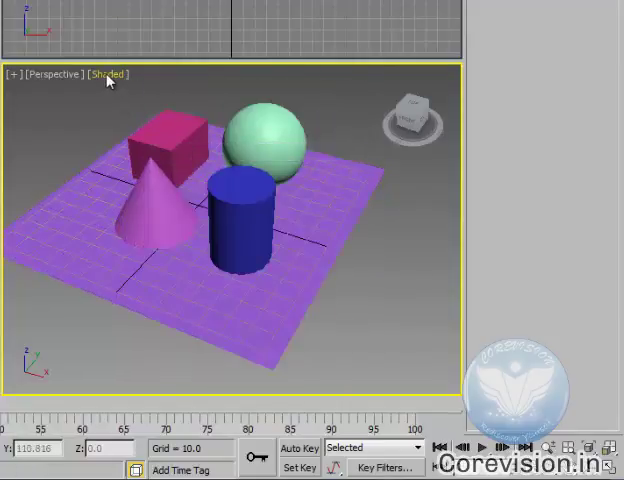
{"action": "left_click", "coordinate": [109, 73]}
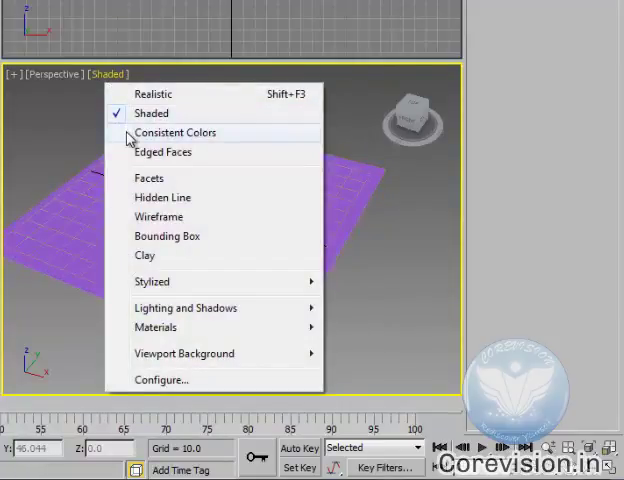
{"action": "left_click", "coordinate": [175, 132]}
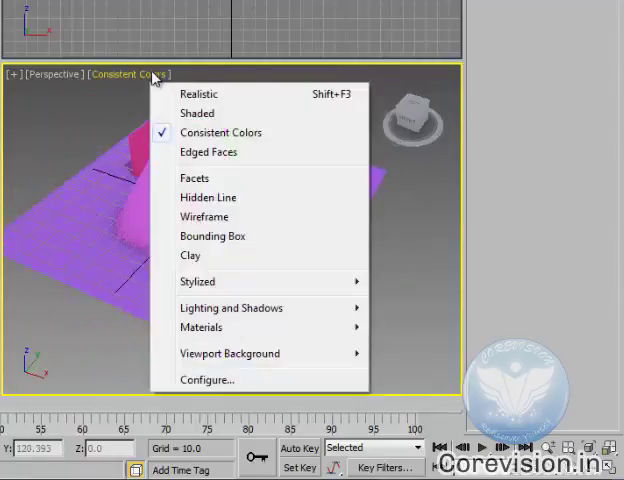
{"action": "mouse_move", "coordinate": [204, 217]}
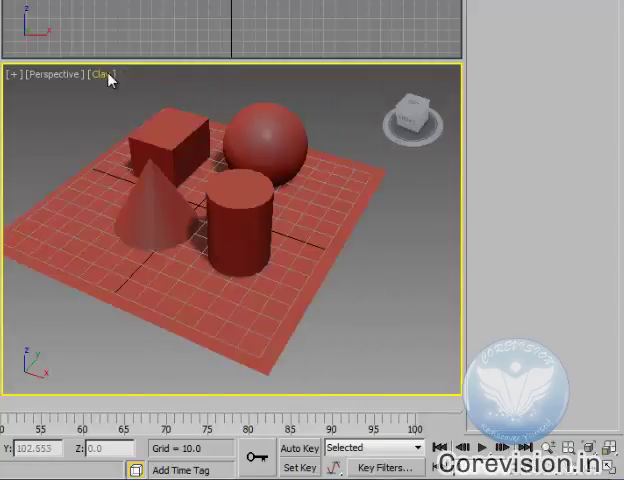
Cycle the Perspective view through Bounding Box and then Wireframe display.
{"action": "left_click", "coordinate": [108, 74]}
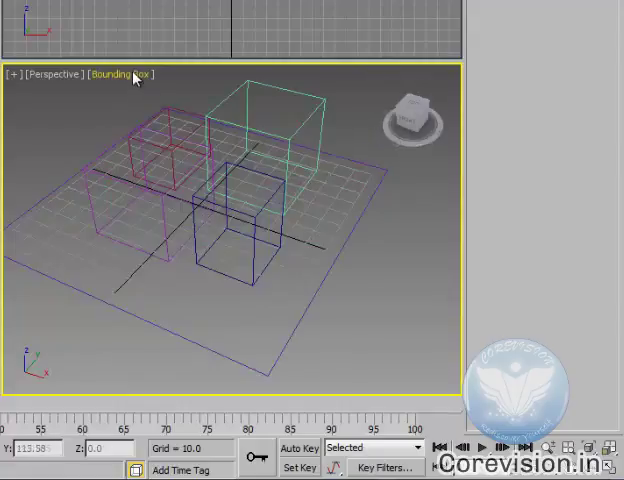
{"action": "left_click", "coordinate": [120, 73]}
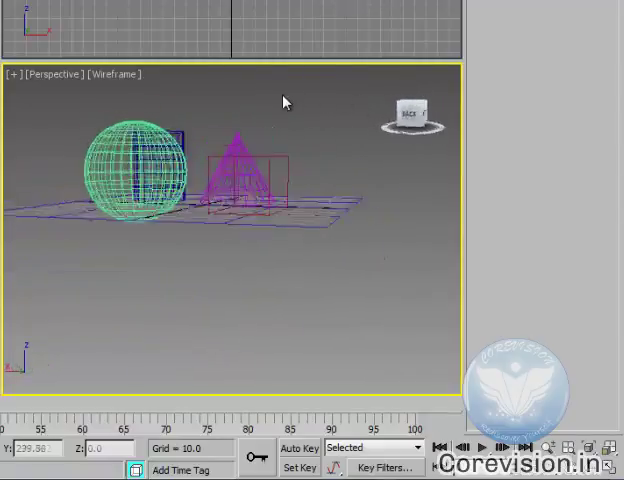
{"action": "left_click", "coordinate": [114, 74]}
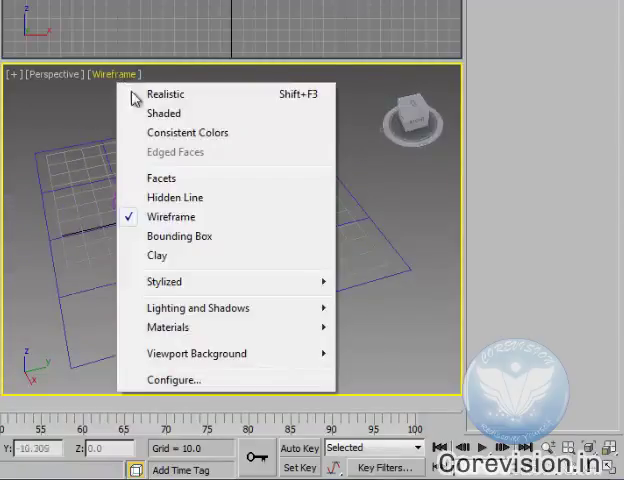
{"action": "mouse_move", "coordinate": [164, 281]}
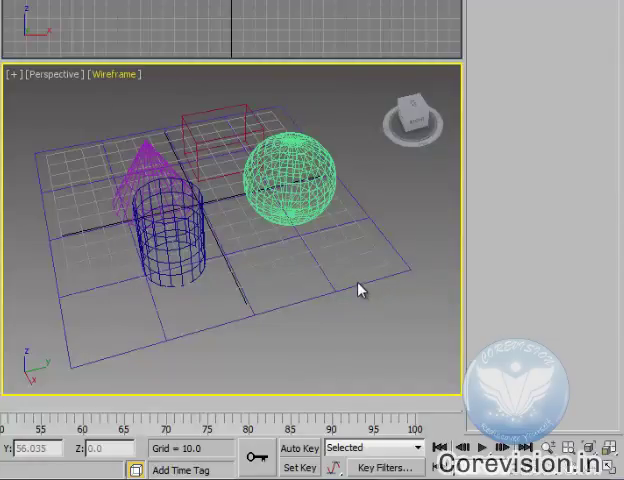
{"action": "mouse_move", "coordinate": [410, 120]}
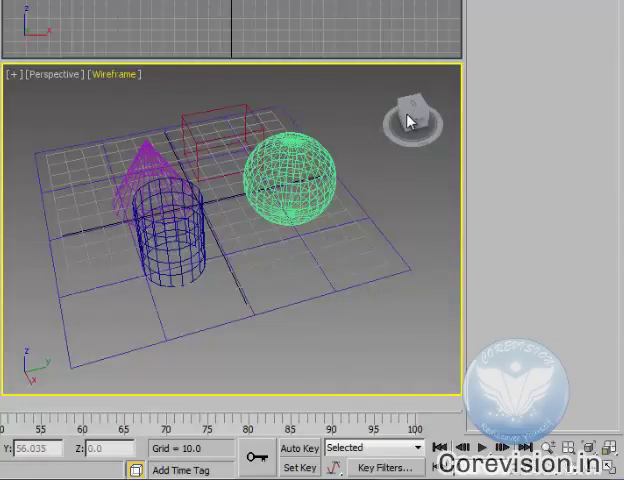